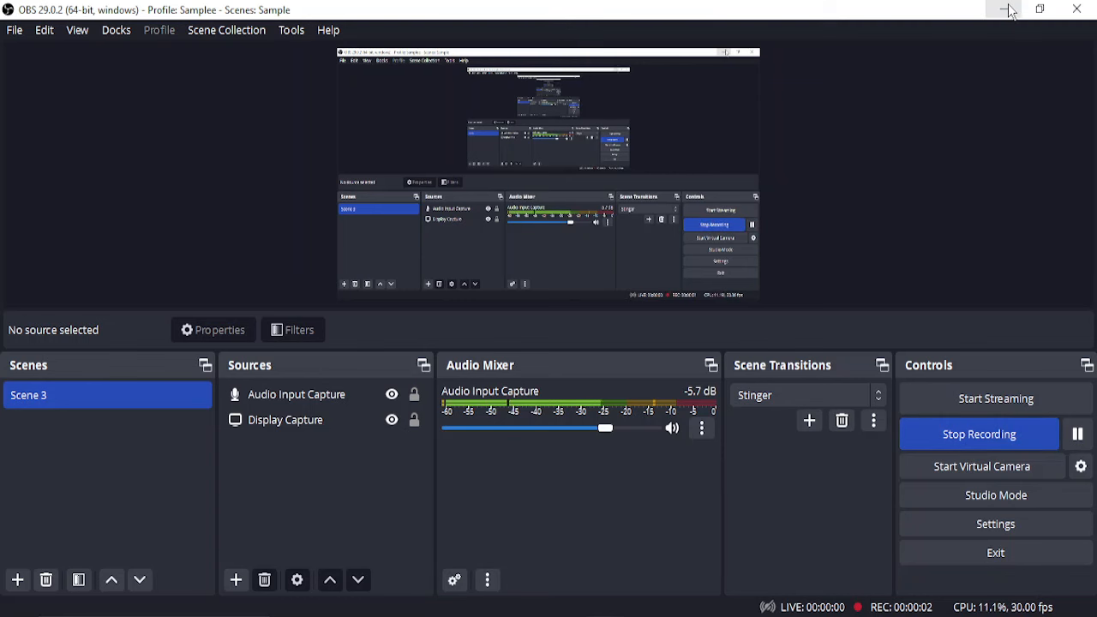
- Bring up the action menu for the Broadcom USH device under Other devices
click(1003, 8)
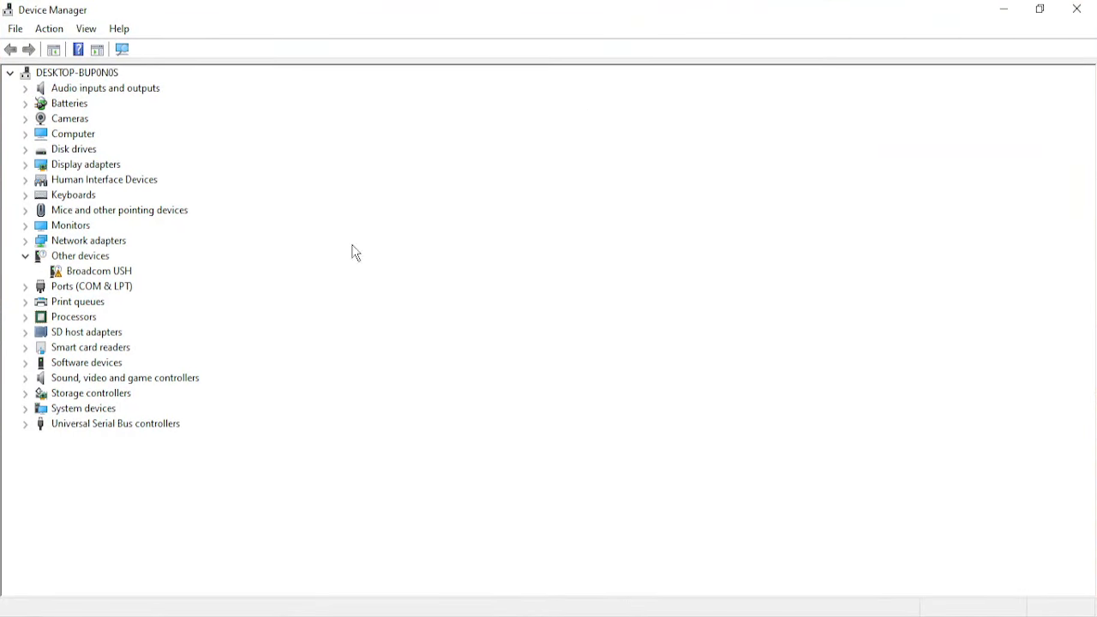
mouse_move(163, 355)
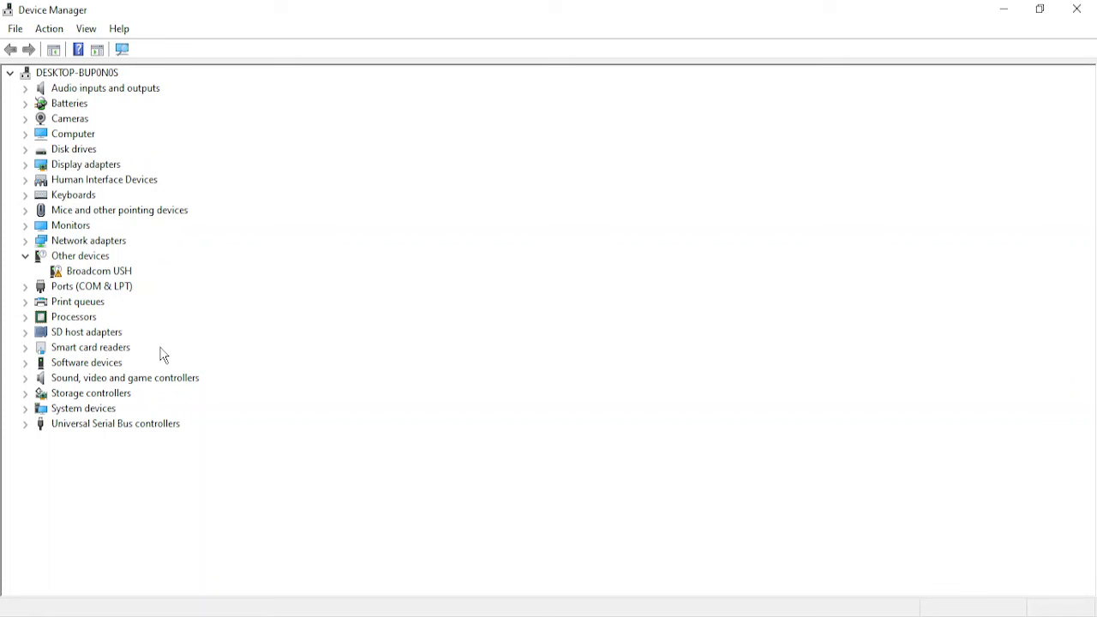
mouse_move(118, 271)
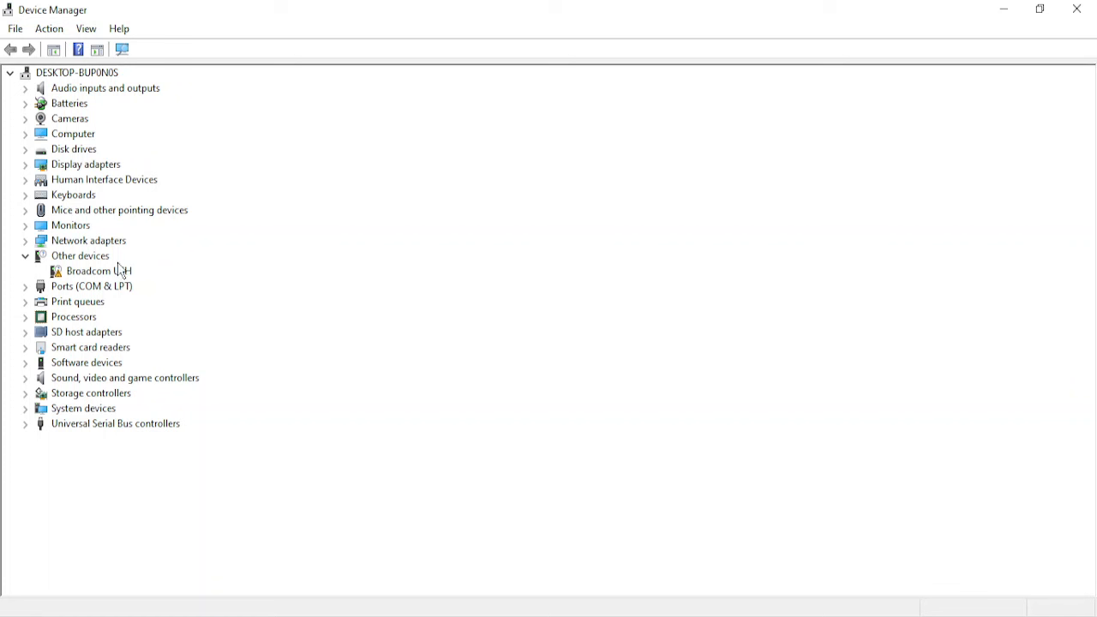
right_click(98, 271)
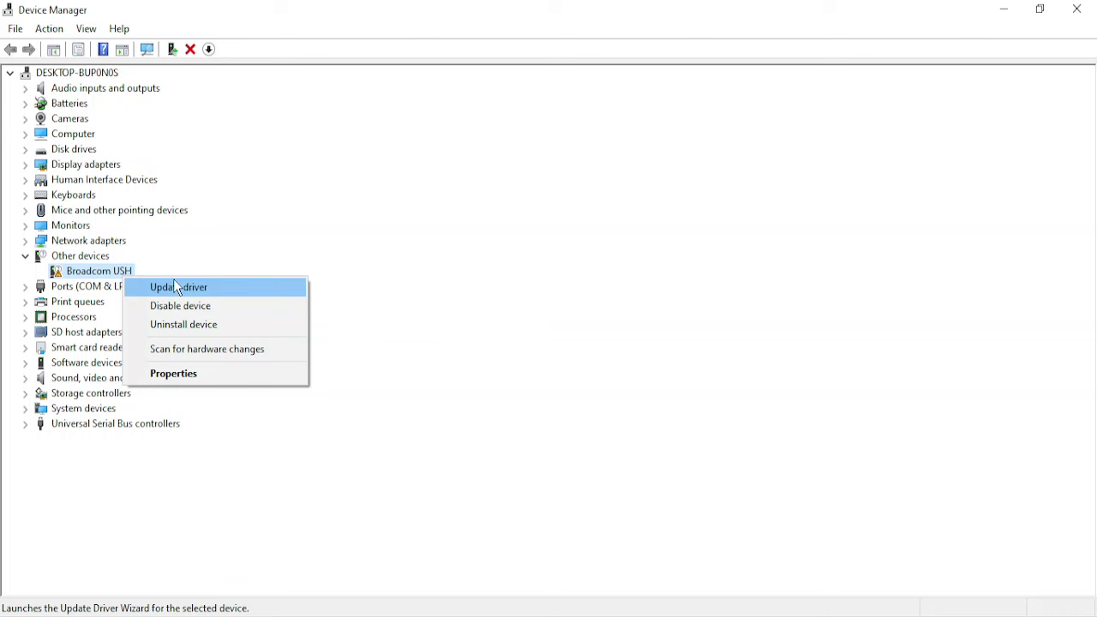
- Start a driver update for the Broadcom USH device
click(177, 287)
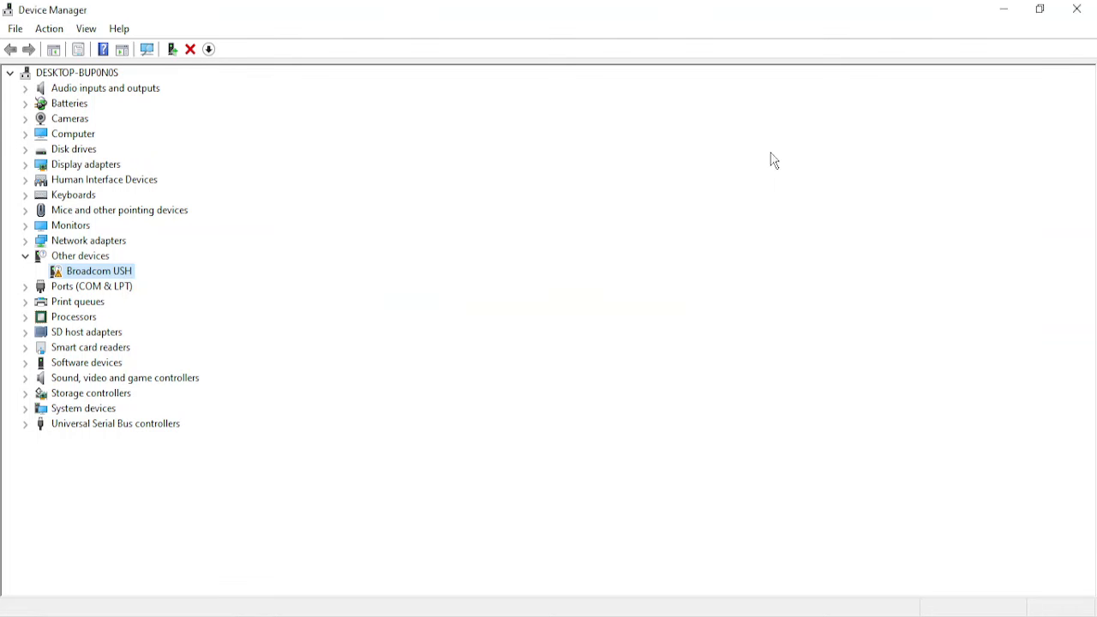
mouse_move(146, 430)
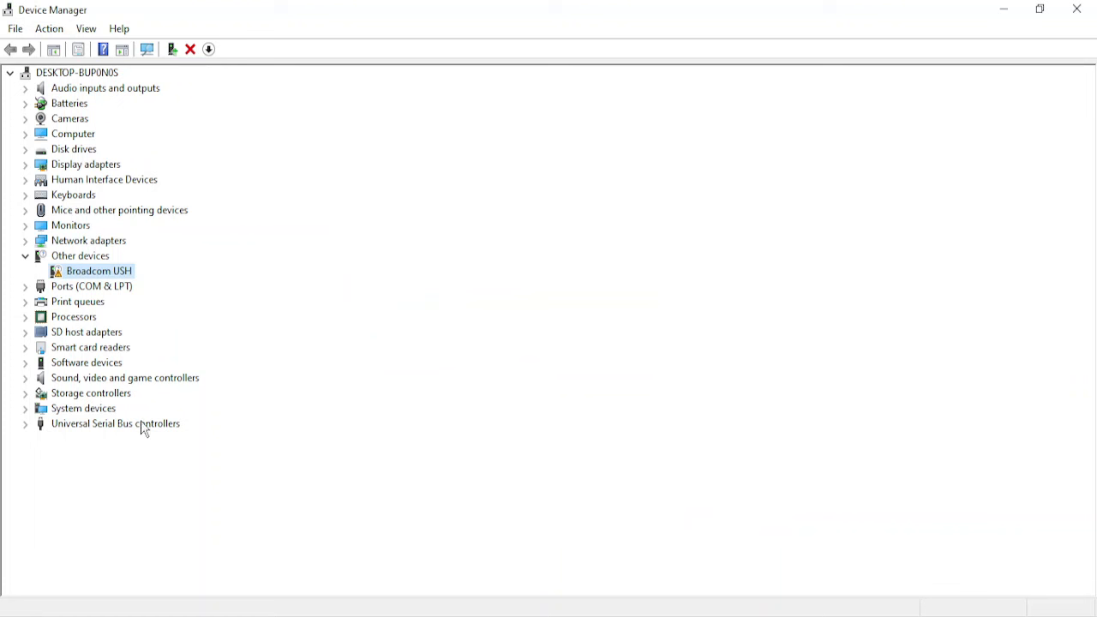
- Expand Universal Serial Bus controllers and bring up the group's action menu
click(10, 424)
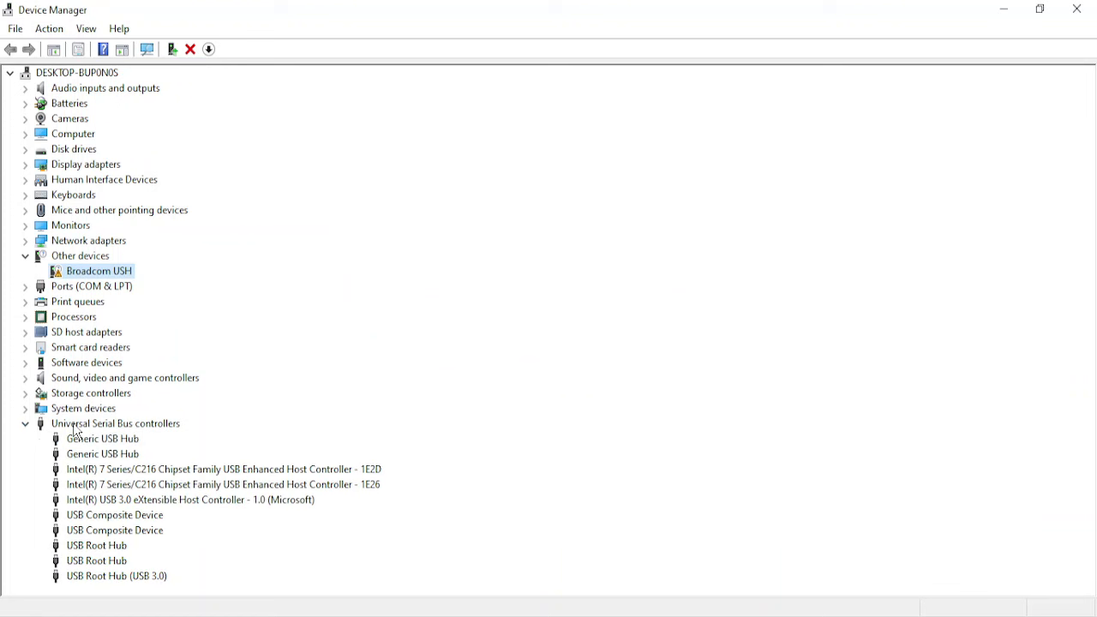
right_click(116, 424)
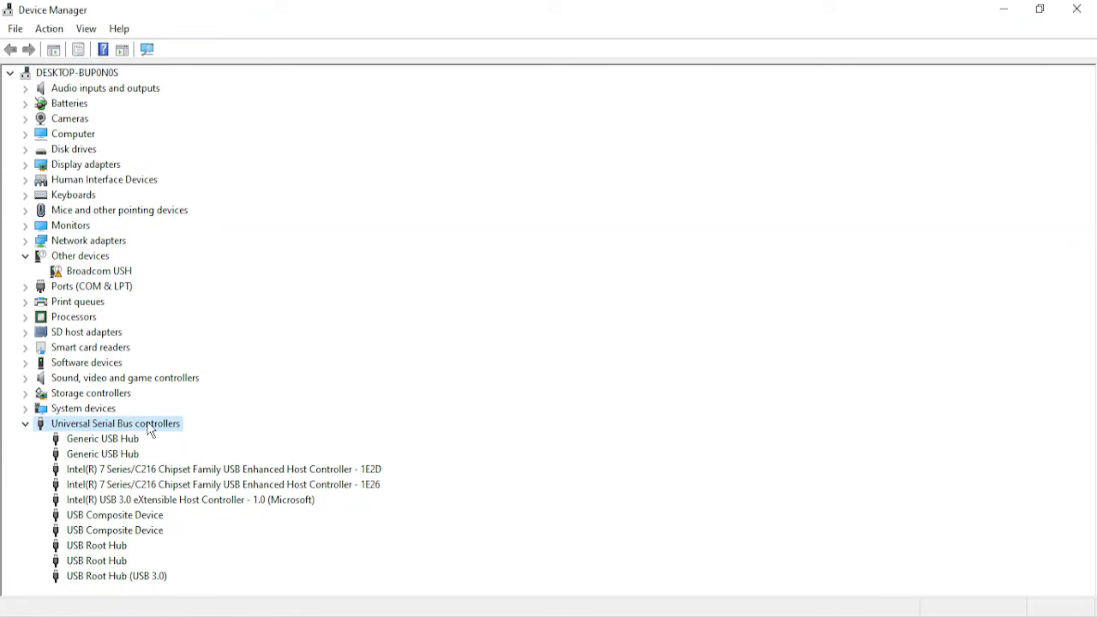
mouse_move(198, 599)
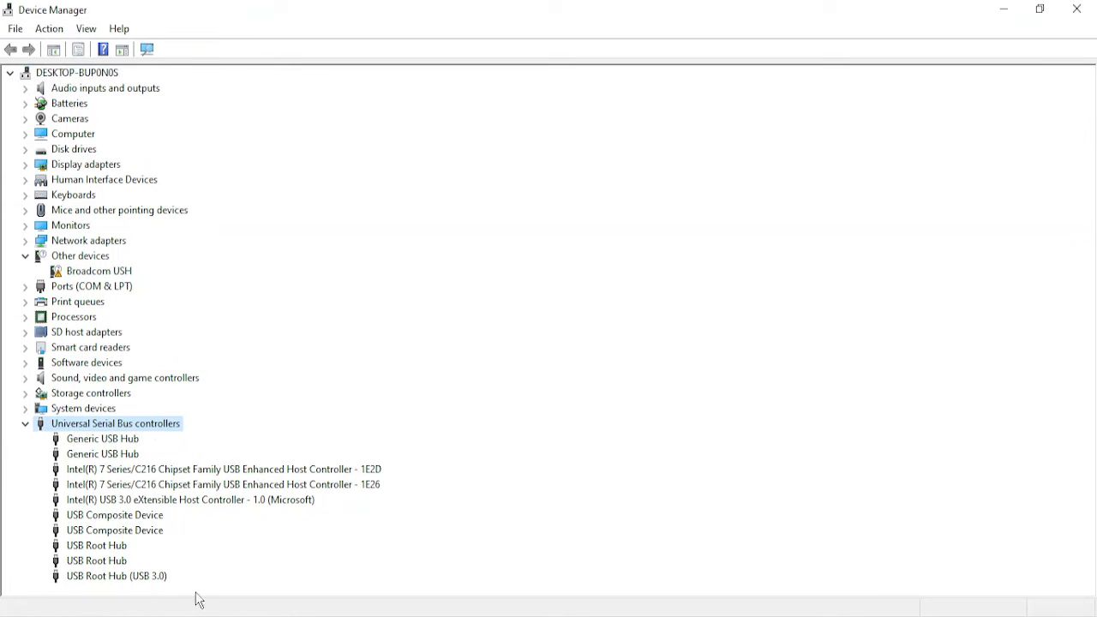
mouse_move(157, 456)
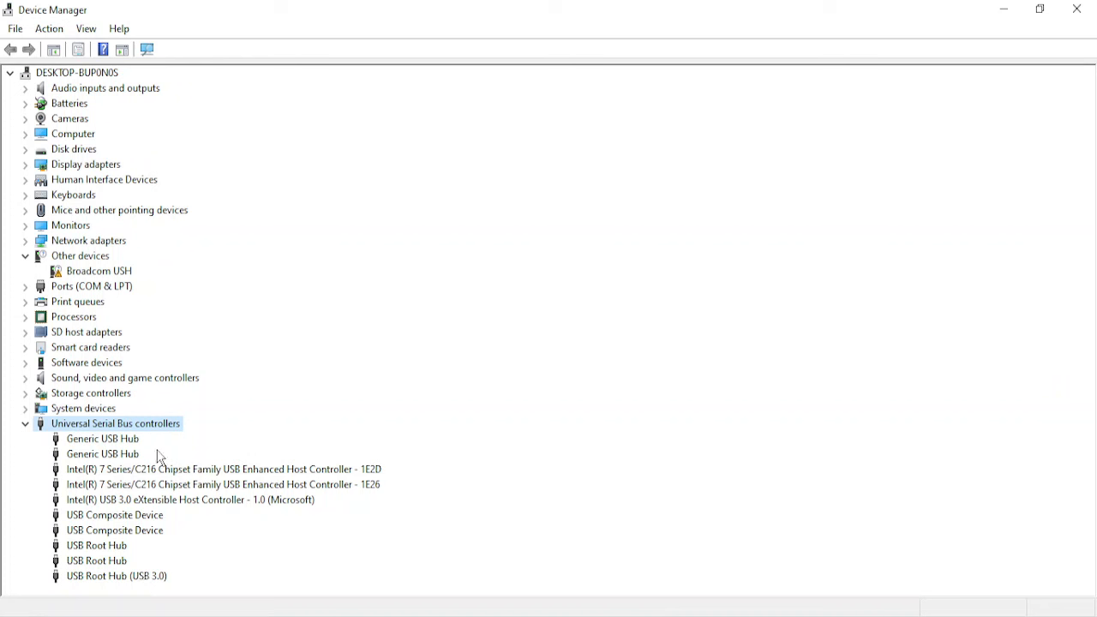
mouse_move(148, 457)
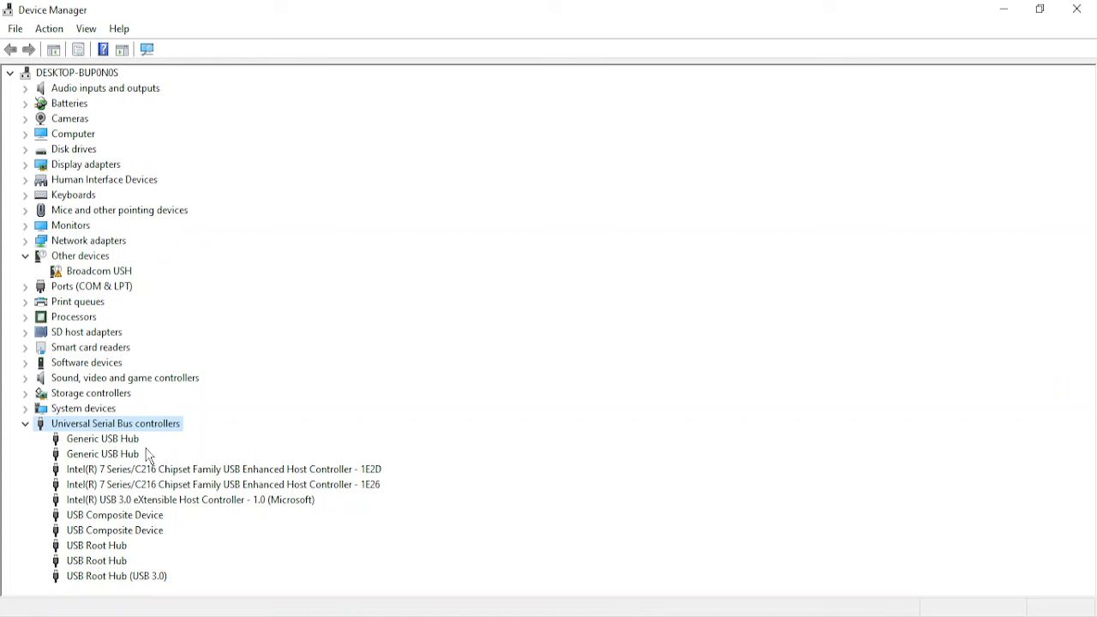
mouse_move(283, 452)
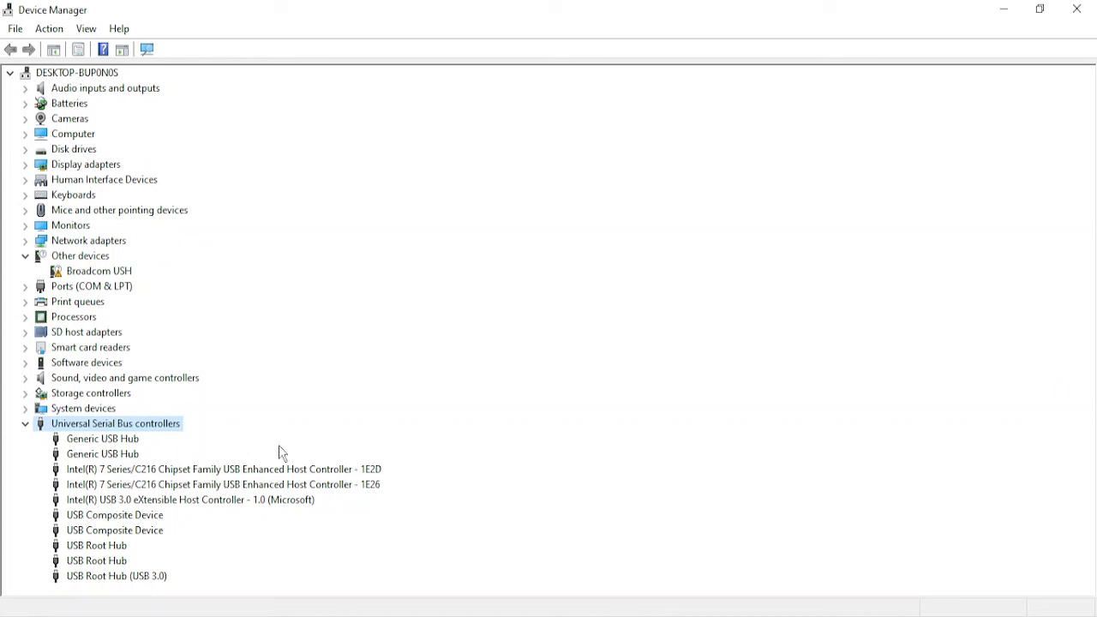